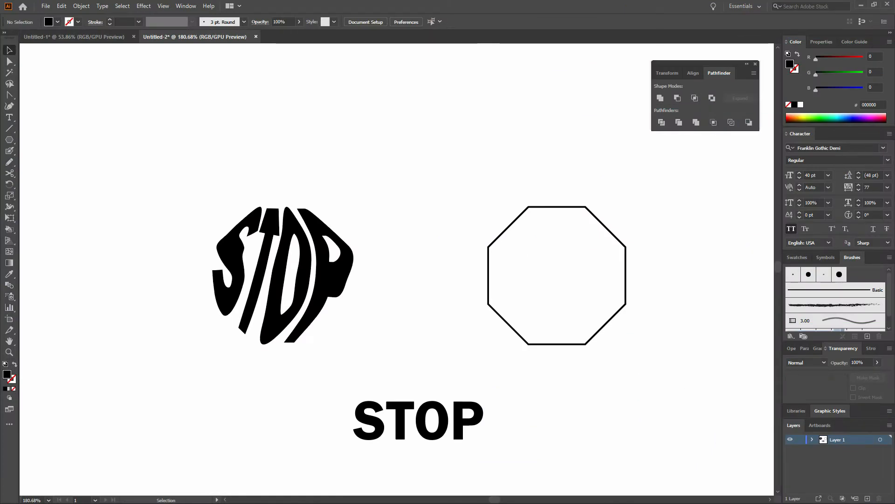
# Drag the STOP lettering from below into the center of the octagon.
pyautogui.click(418, 420)
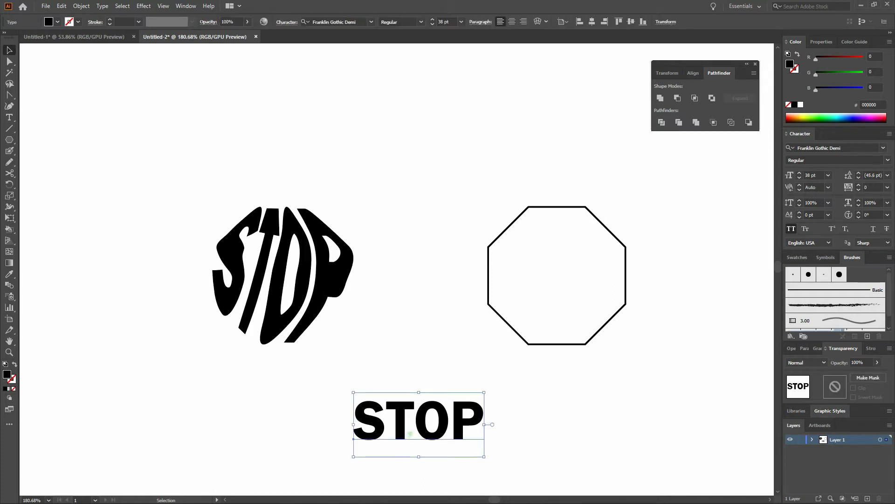
pyautogui.moveTo(419, 420); pyautogui.dragTo(552, 288)
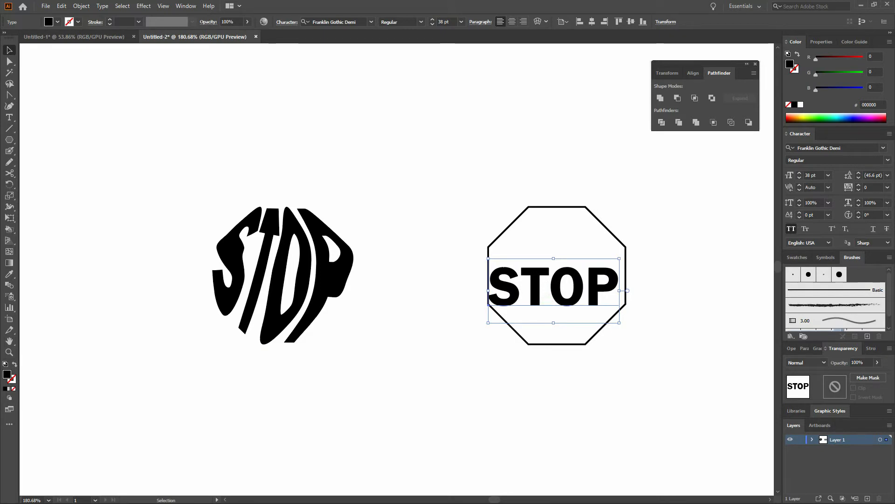
# Convert the STOP text to outlines and stretch it across the octagon's width.
pyautogui.rightClick(554, 285)
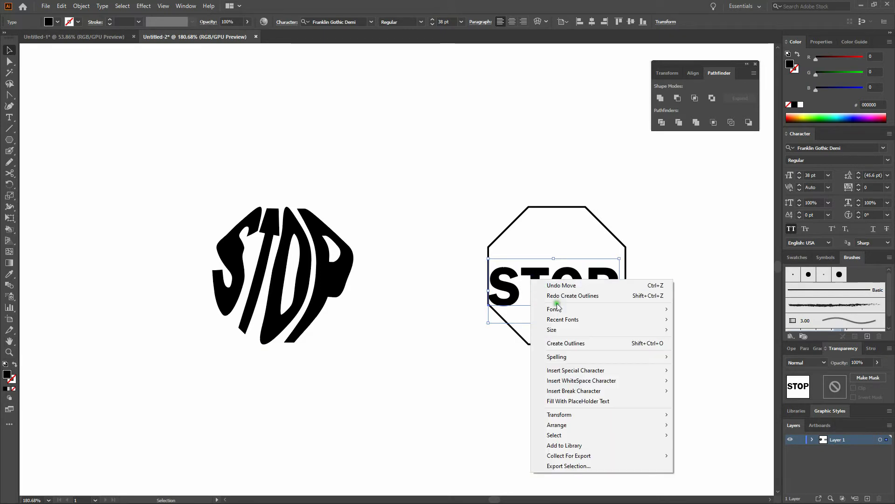
pyautogui.click(566, 343)
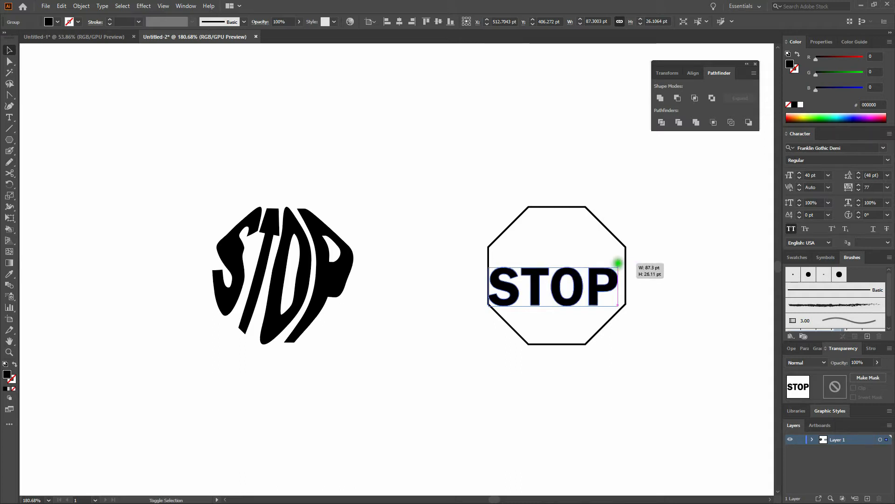
pyautogui.moveTo(618, 261); pyautogui.dragTo(625, 257)
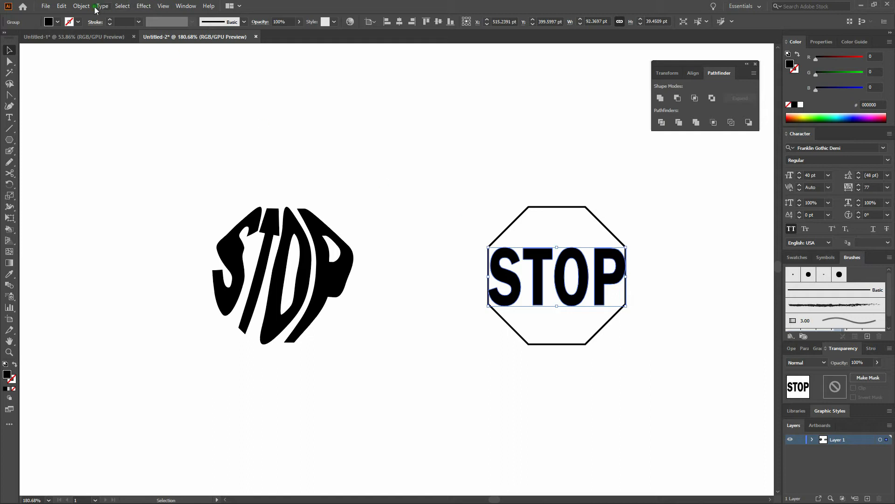
# Apply Envelope Distort Make with Mesh to STOP with 2 rows and 4 columns.
pyautogui.click(81, 5)
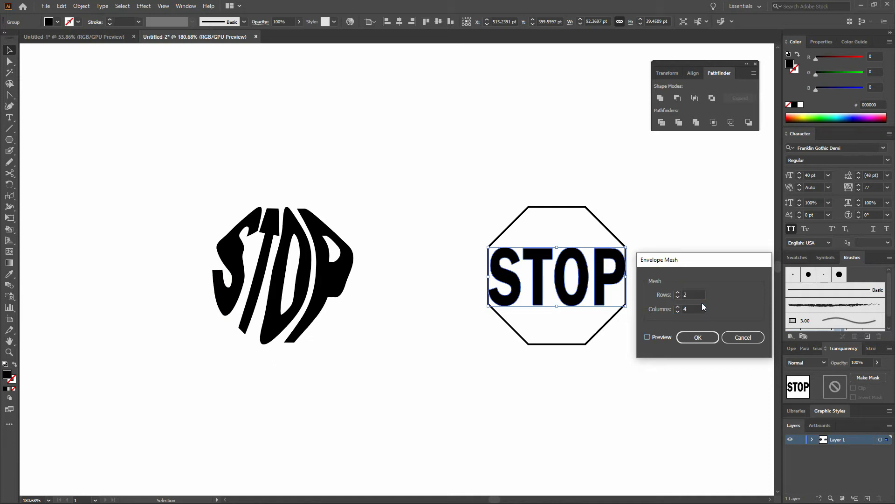
pyautogui.click(697, 337)
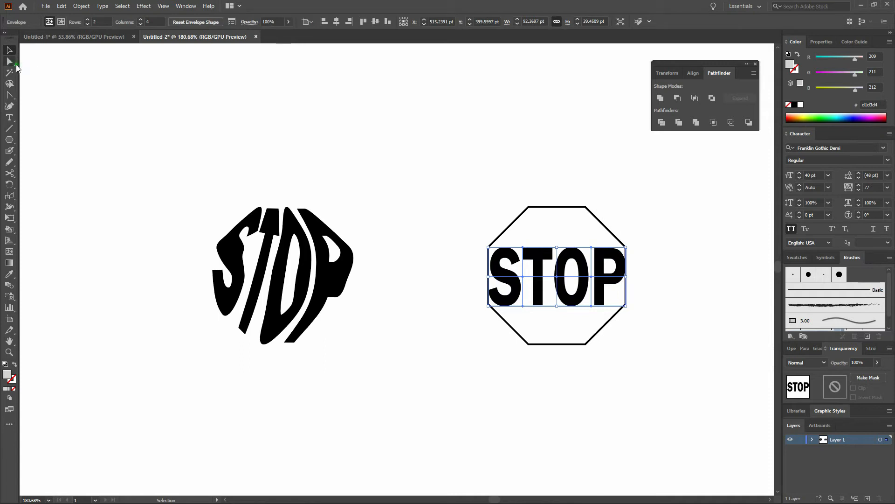
pyautogui.click(8, 56)
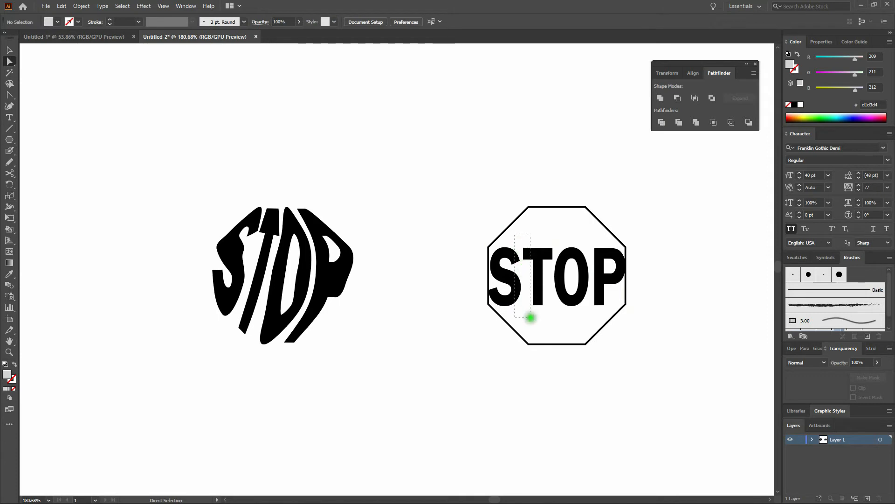
pyautogui.click(529, 318)
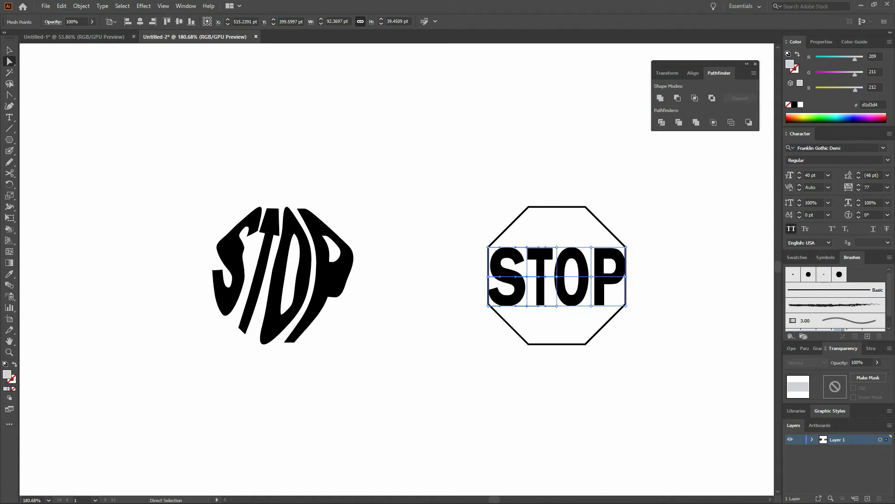
pyautogui.click(585, 234)
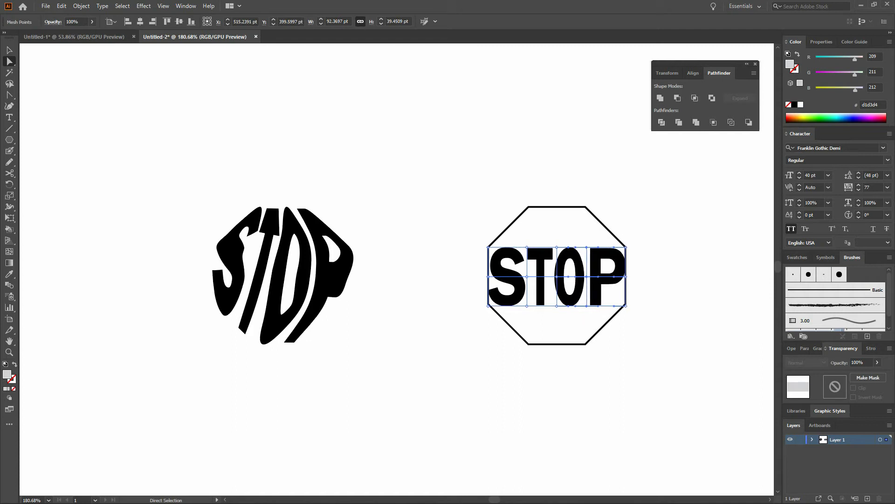
pyautogui.moveTo(703, 178)
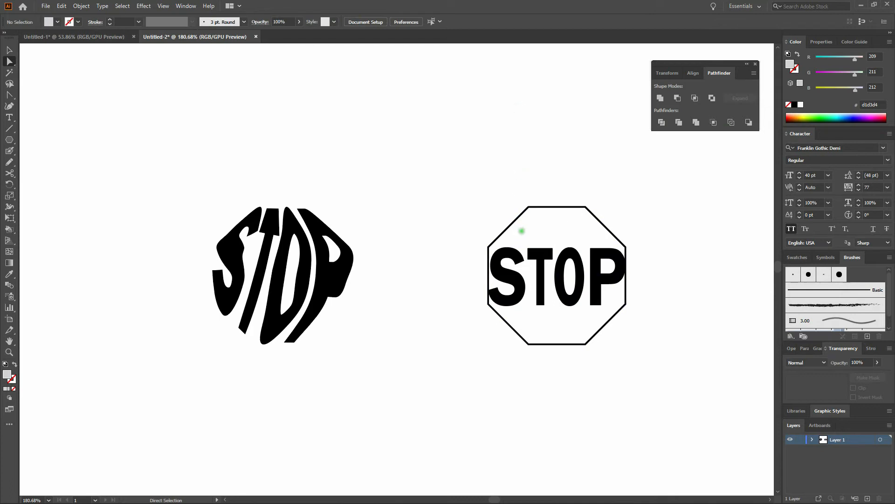
# Drag two envelope mesh corner points outward to the octagon's corners.
pyautogui.moveTo(521, 231); pyautogui.dragTo(597, 260)
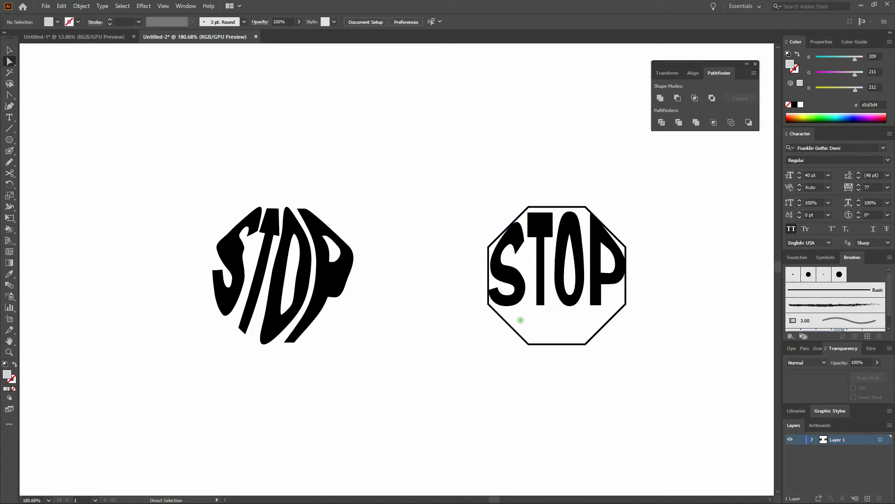
pyautogui.moveTo(521, 320); pyautogui.dragTo(598, 292)
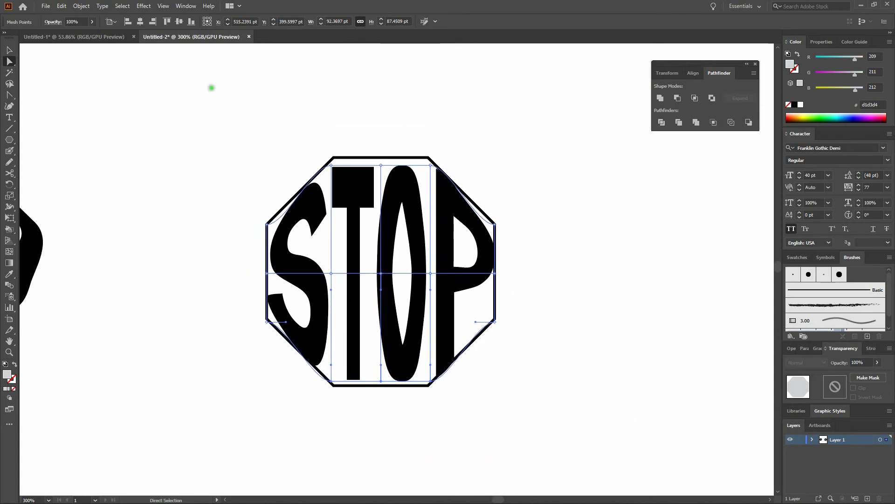
# Use the Anchor Point Tool to bend the P's upper and lower right curves along the octagon edges.
pyautogui.click(8, 98)
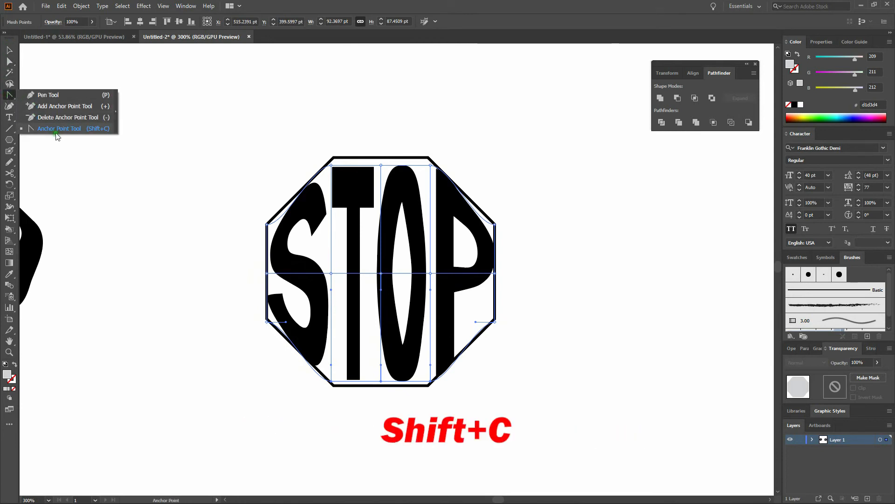
pyautogui.click(59, 128)
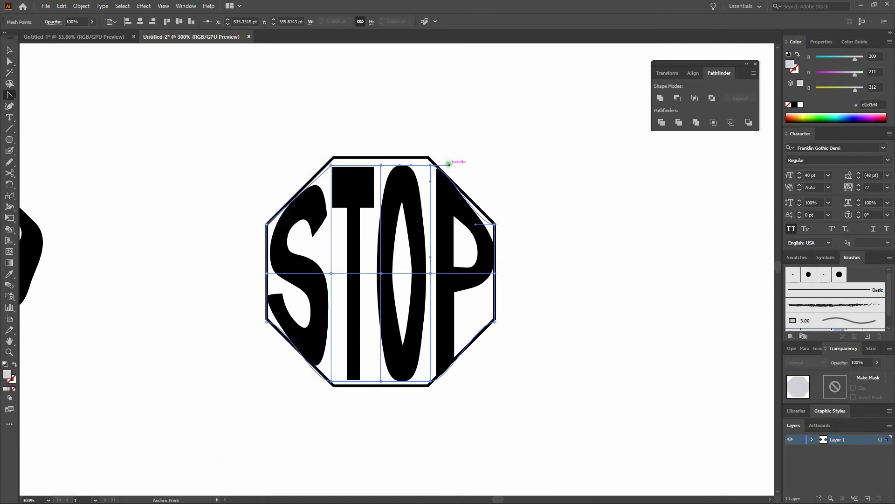
pyautogui.moveTo(448, 162); pyautogui.dragTo(483, 213)
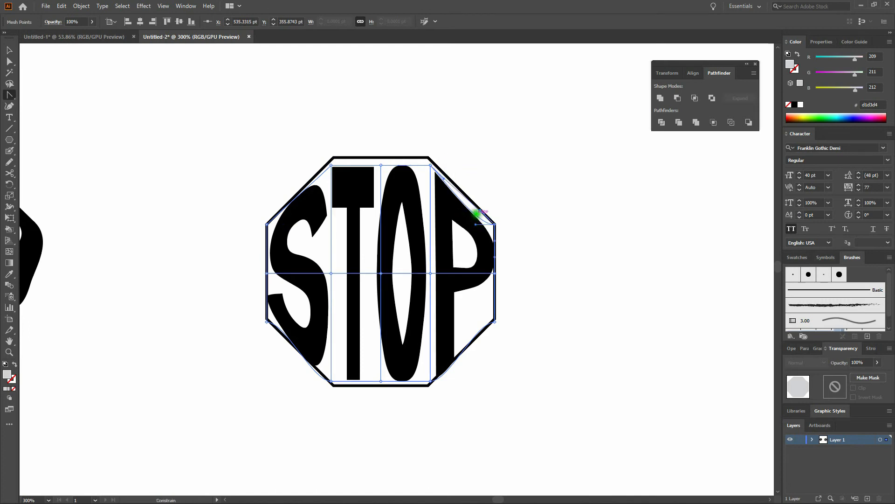
pyautogui.moveTo(476, 212); pyautogui.dragTo(448, 379)
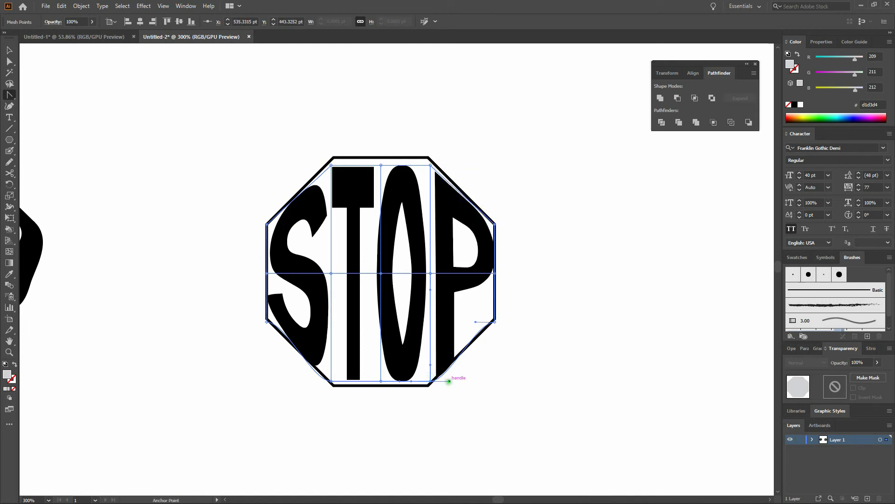